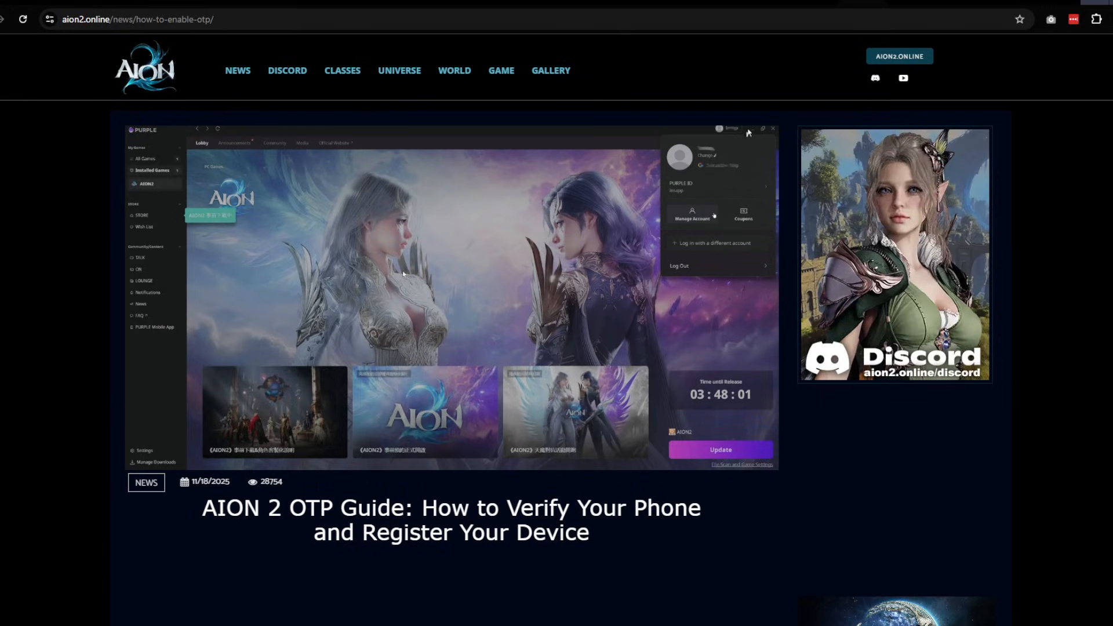
{"action": "mouse_move", "coordinate": [273, 340]}
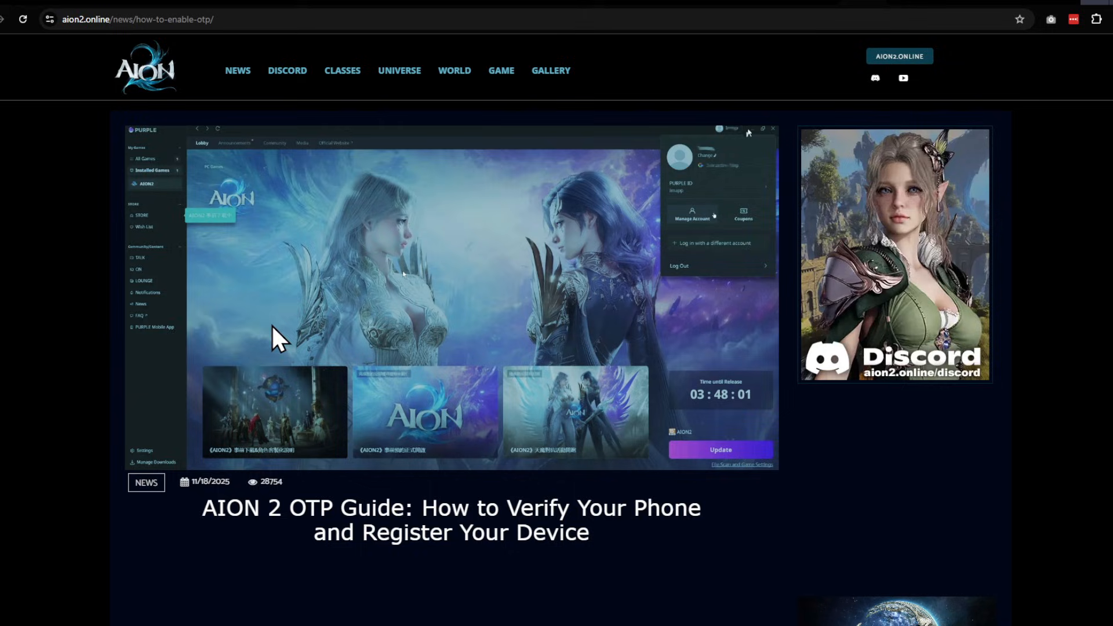
Step: Scroll down the account overview and go to the linked PLAYNC account page
{"action": "scroll", "scroll_direction": "down", "scroll_amount": 3}
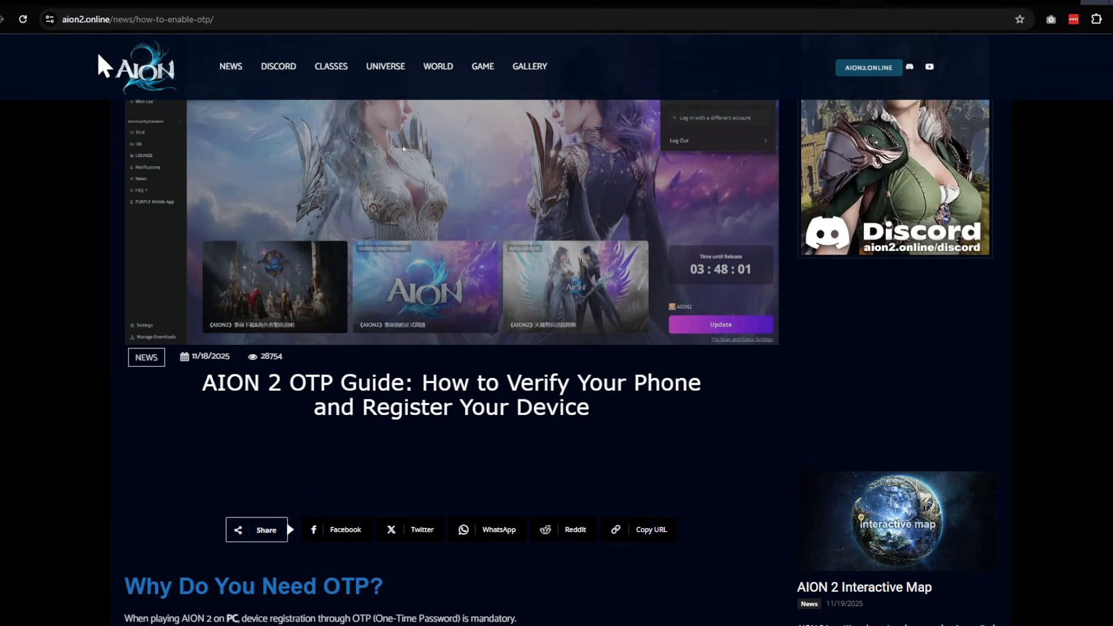
{"action": "mouse_move", "coordinate": [225, 306]}
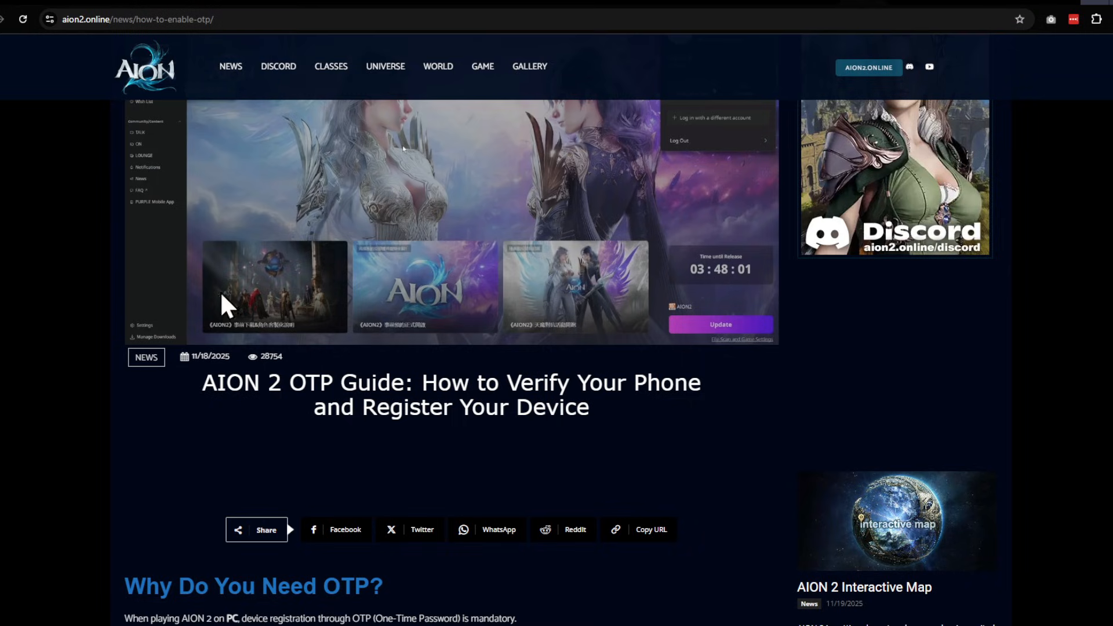
{"action": "mouse_move", "coordinate": [174, 388]}
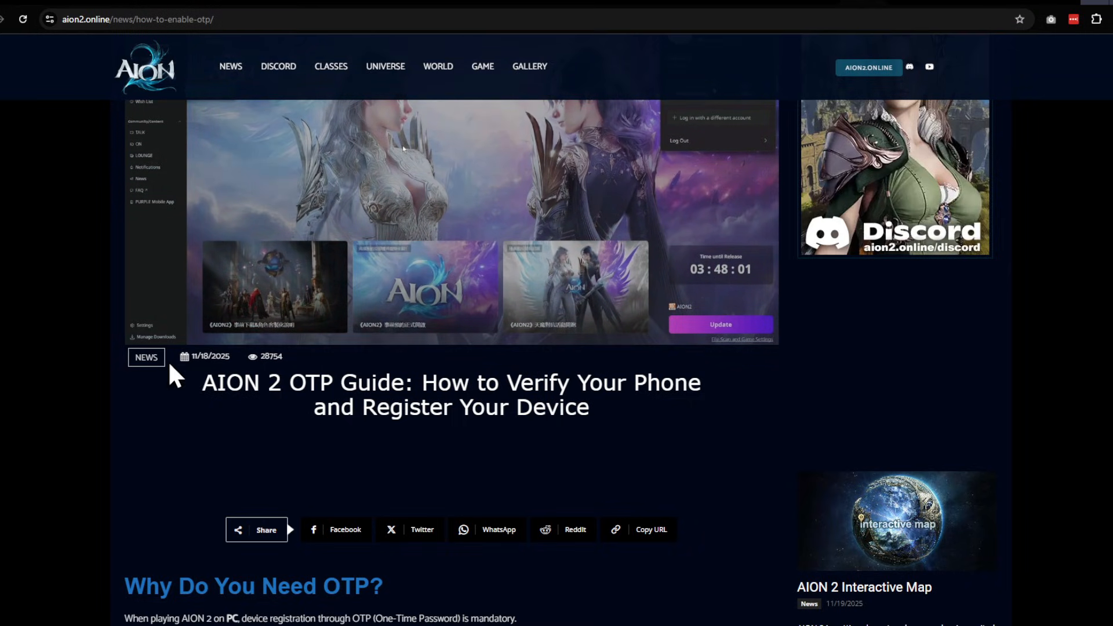
{"action": "scroll", "scroll_direction": "down", "scroll_amount": 3}
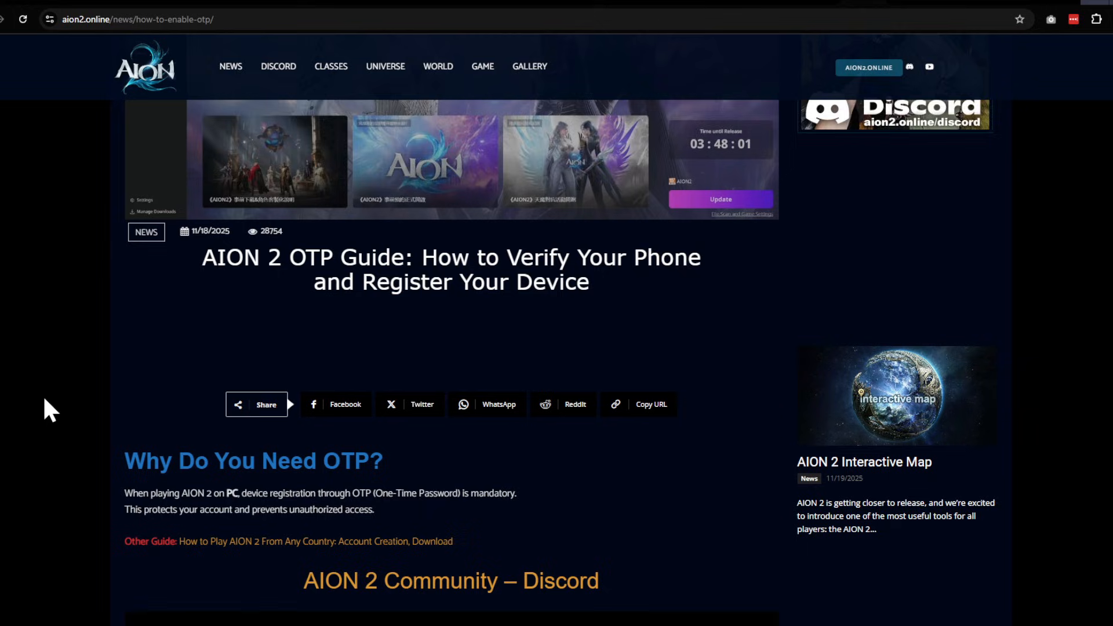
{"action": "scroll", "scroll_direction": "down", "scroll_amount": 3}
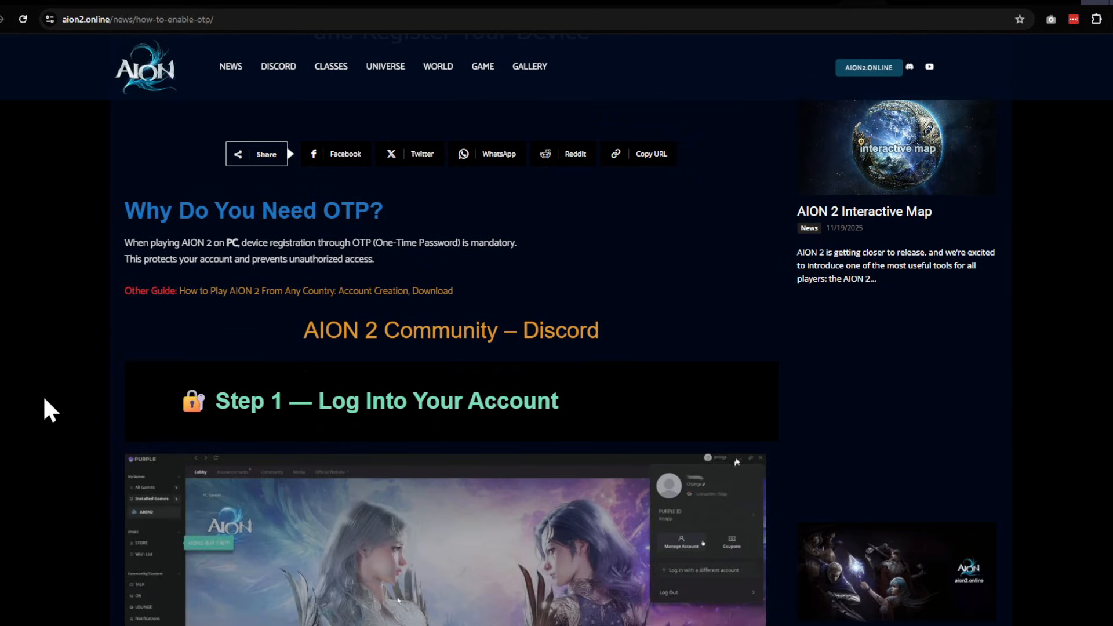
{"action": "scroll", "scroll_direction": "down", "scroll_amount": 3}
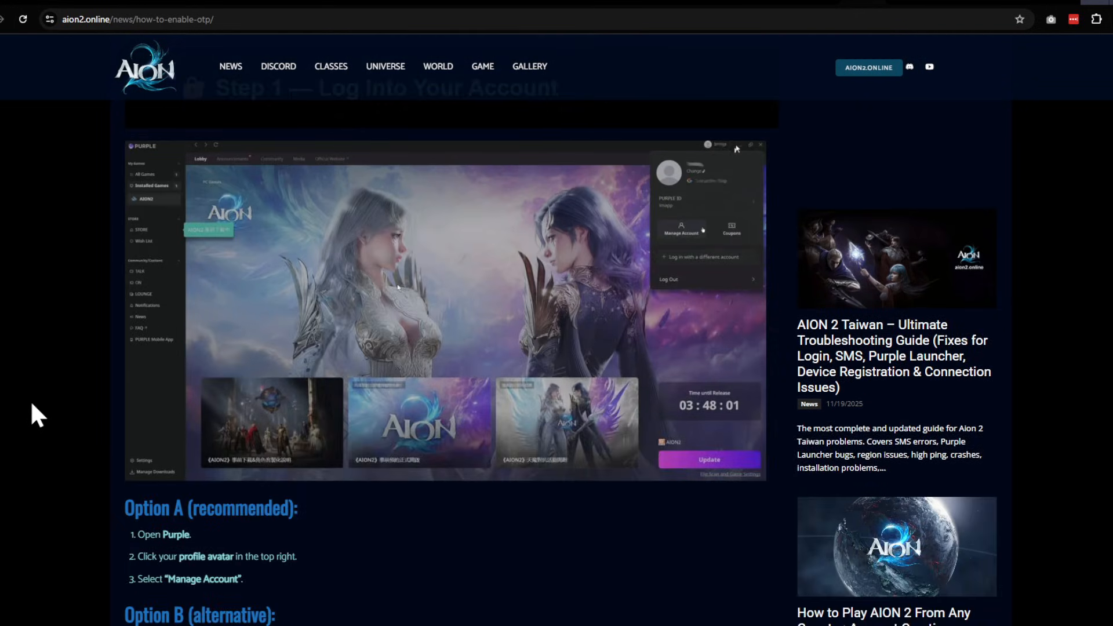
{"action": "scroll", "scroll_direction": "down", "scroll_amount": 3}
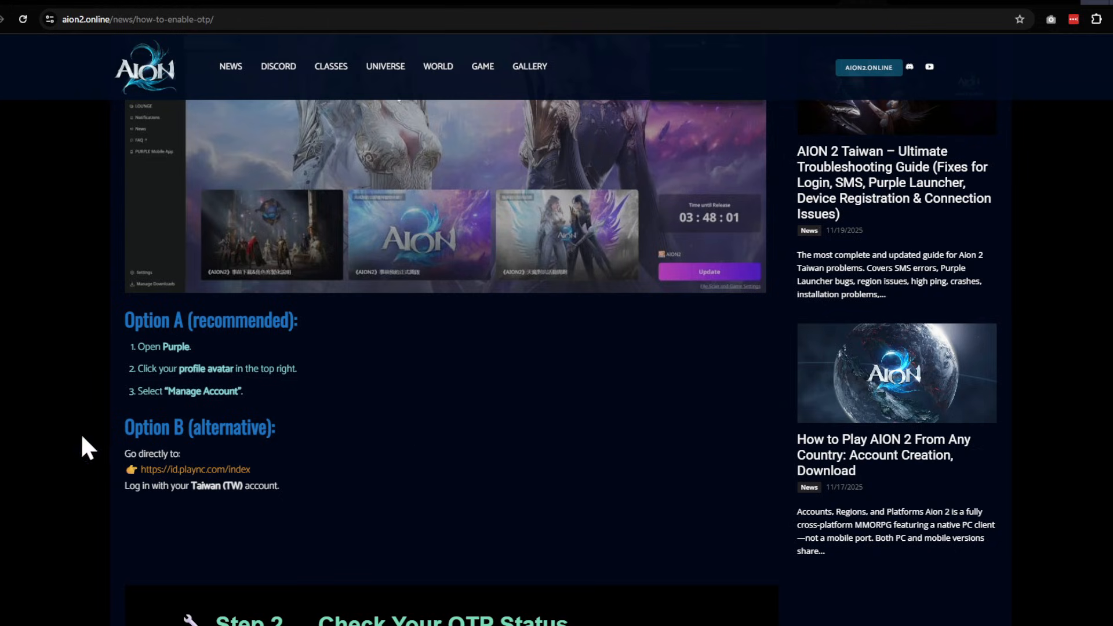
{"action": "mouse_move", "coordinate": [198, 492]}
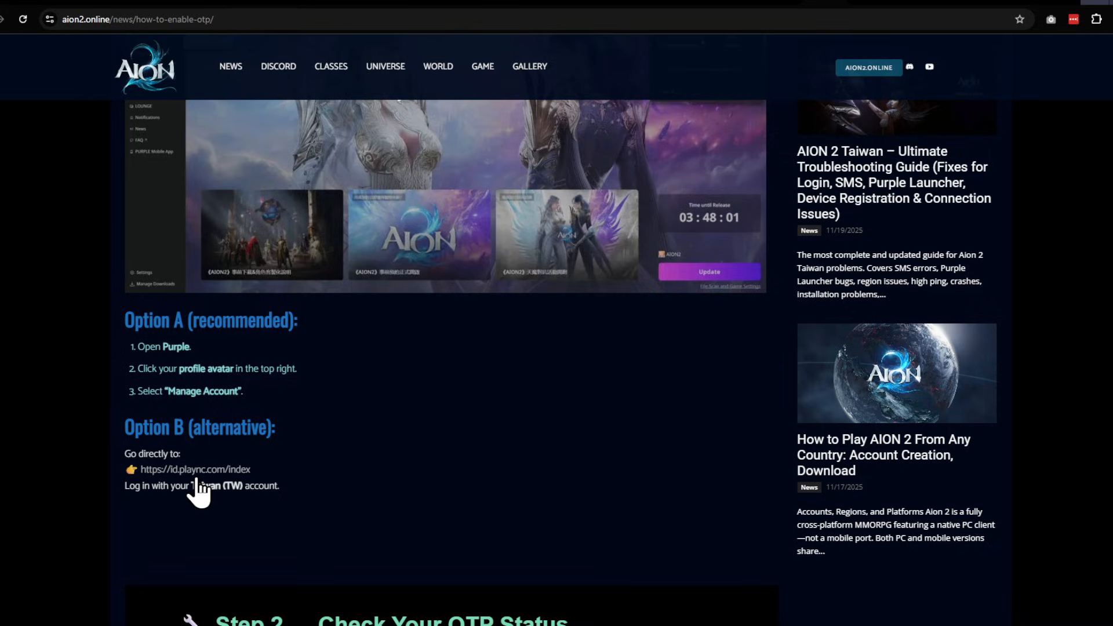
{"action": "left_click", "coordinate": [193, 470]}
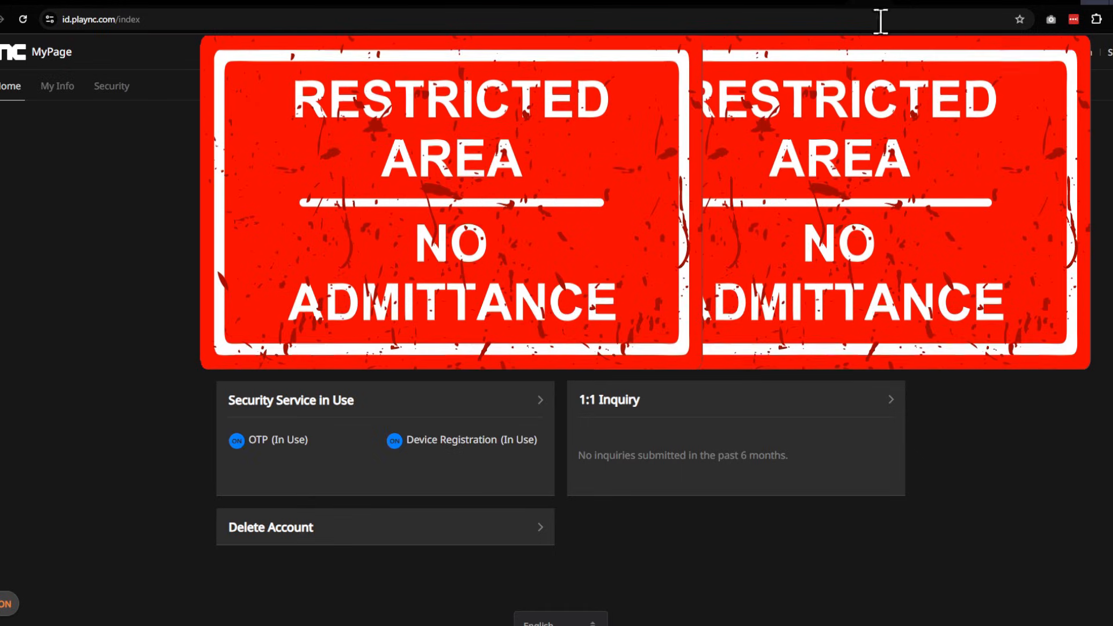
{"action": "mouse_move", "coordinate": [849, 19]}
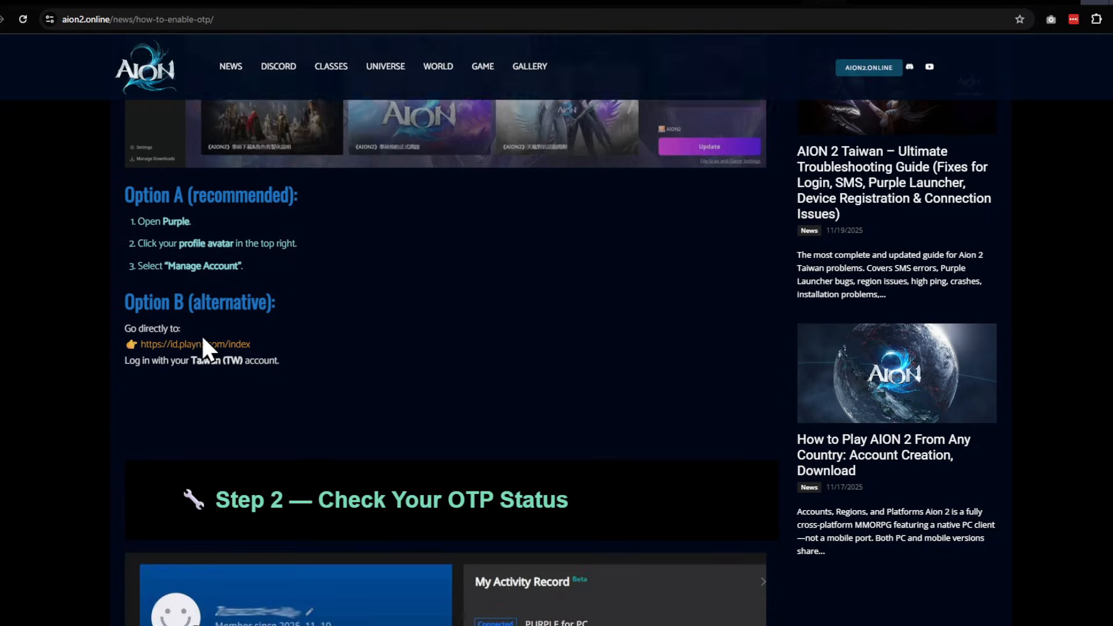
Step: Scroll through the PLAYNC account page reviewing its security and OTP details
{"action": "scroll", "scroll_direction": "down", "scroll_amount": 3}
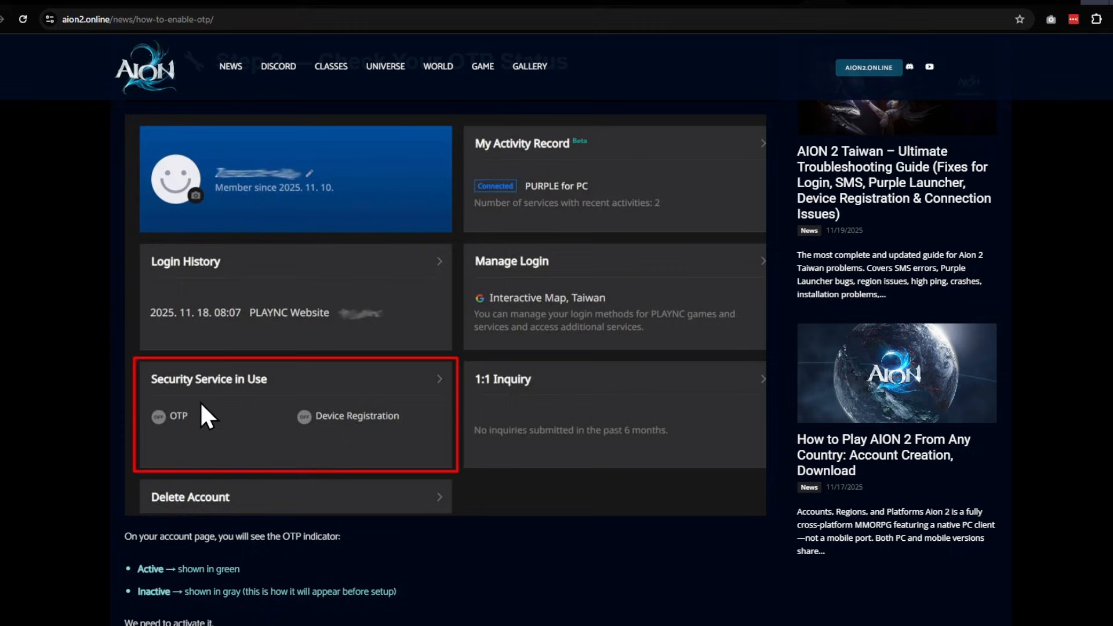
{"action": "mouse_move", "coordinate": [82, 440]}
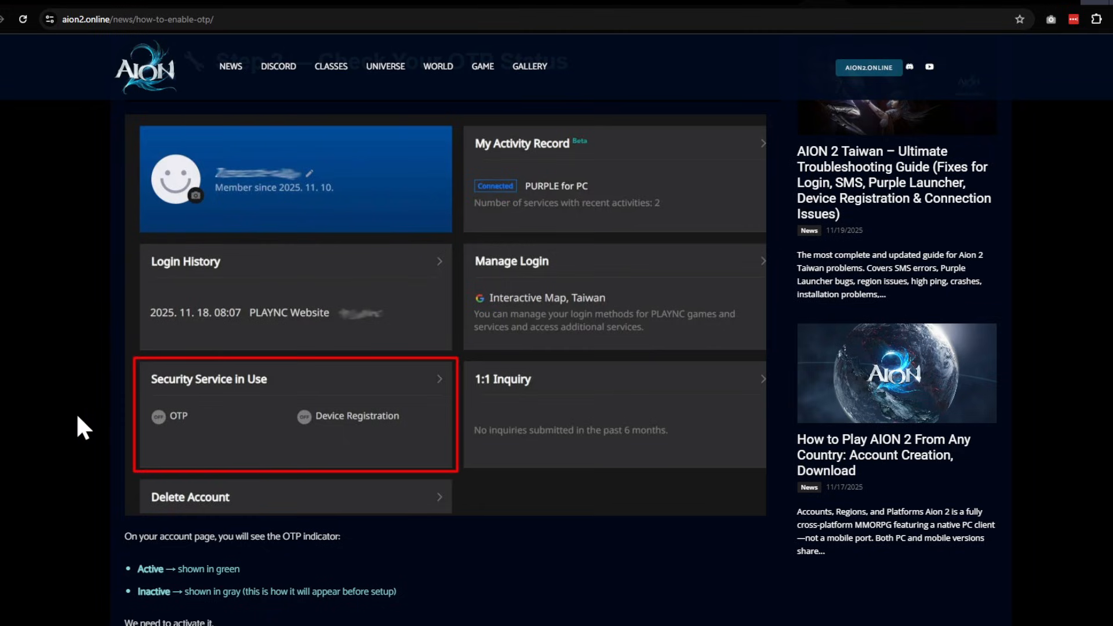
{"action": "scroll", "scroll_direction": "down", "scroll_amount": 3}
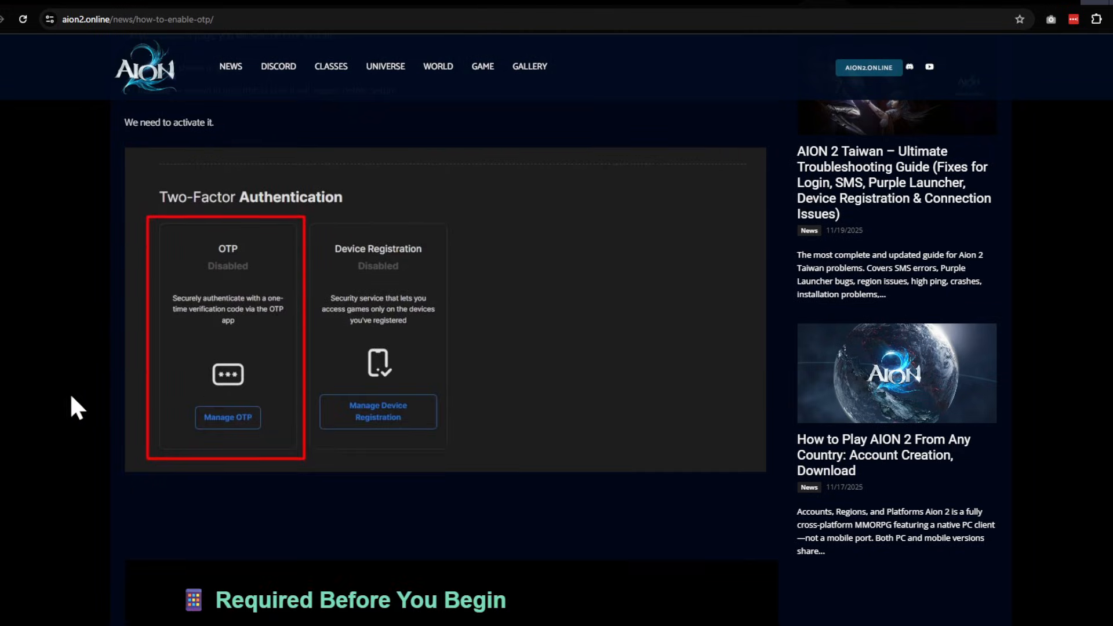
{"action": "mouse_move", "coordinate": [129, 313]}
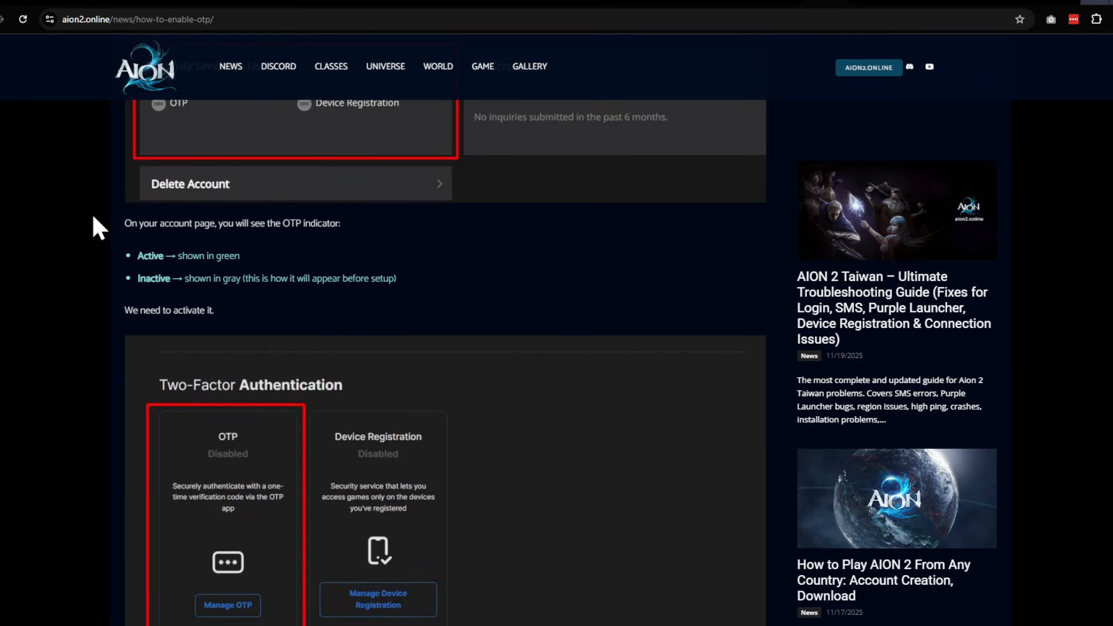
{"action": "scroll", "scroll_direction": "down", "scroll_amount": 3}
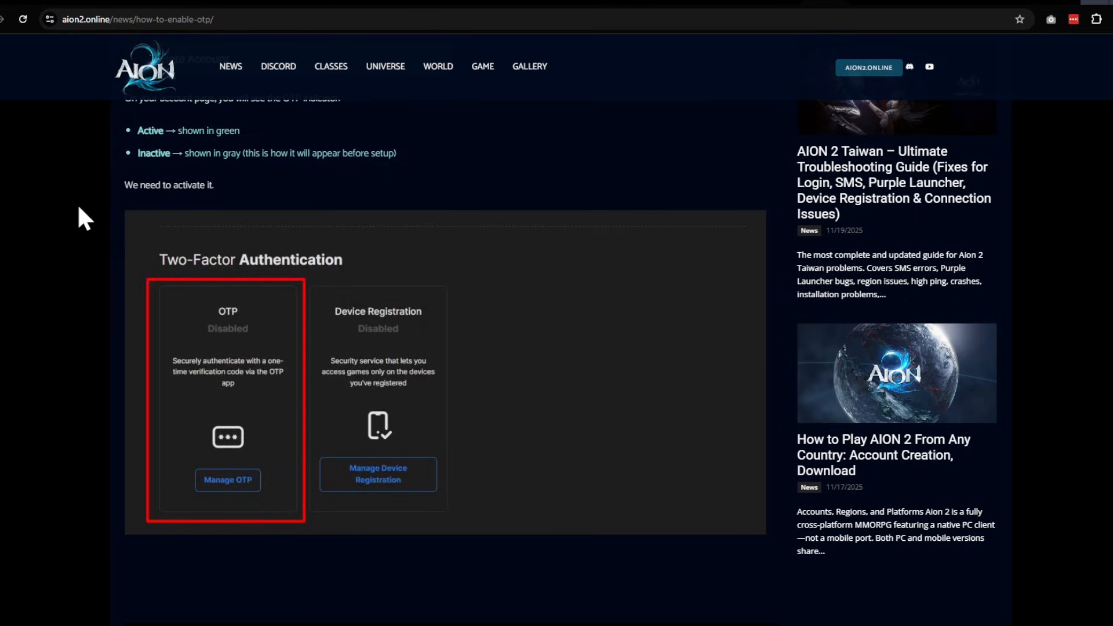
{"action": "mouse_move", "coordinate": [18, 350]}
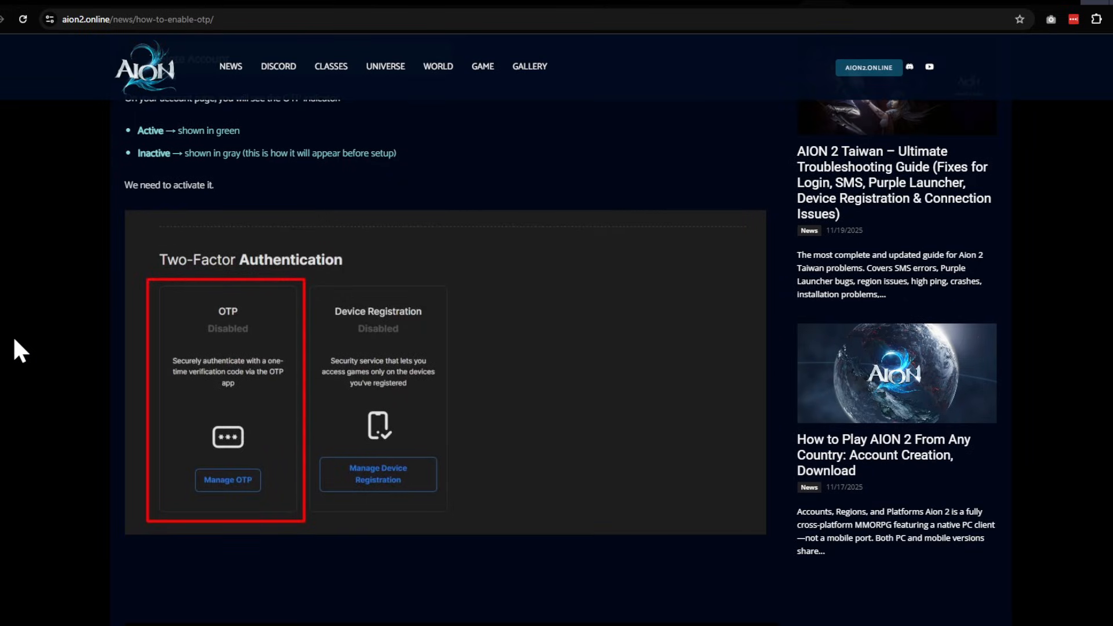
{"action": "mouse_move", "coordinate": [69, 370]}
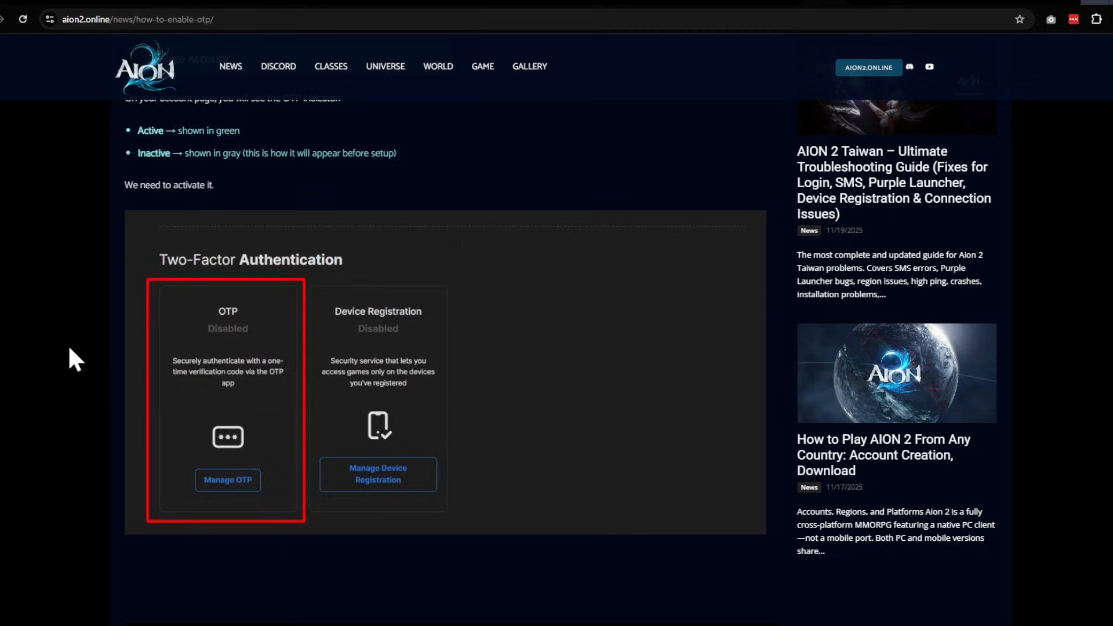
{"action": "scroll", "scroll_direction": "down", "scroll_amount": 3}
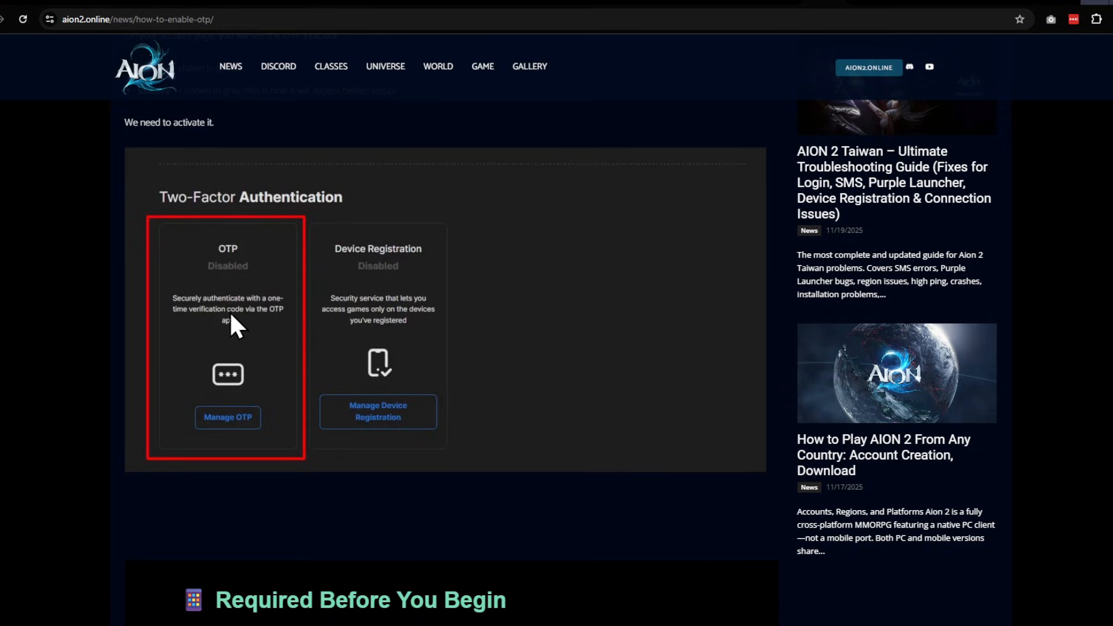
{"action": "scroll", "scroll_direction": "down", "scroll_amount": 3}
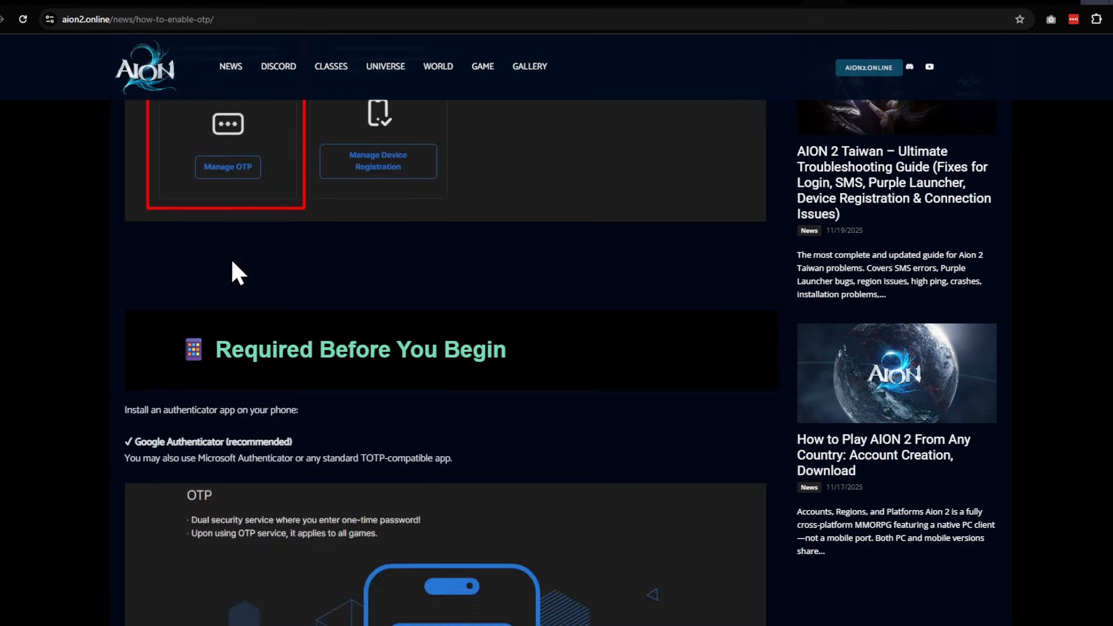
{"action": "scroll", "scroll_direction": "down", "scroll_amount": 3}
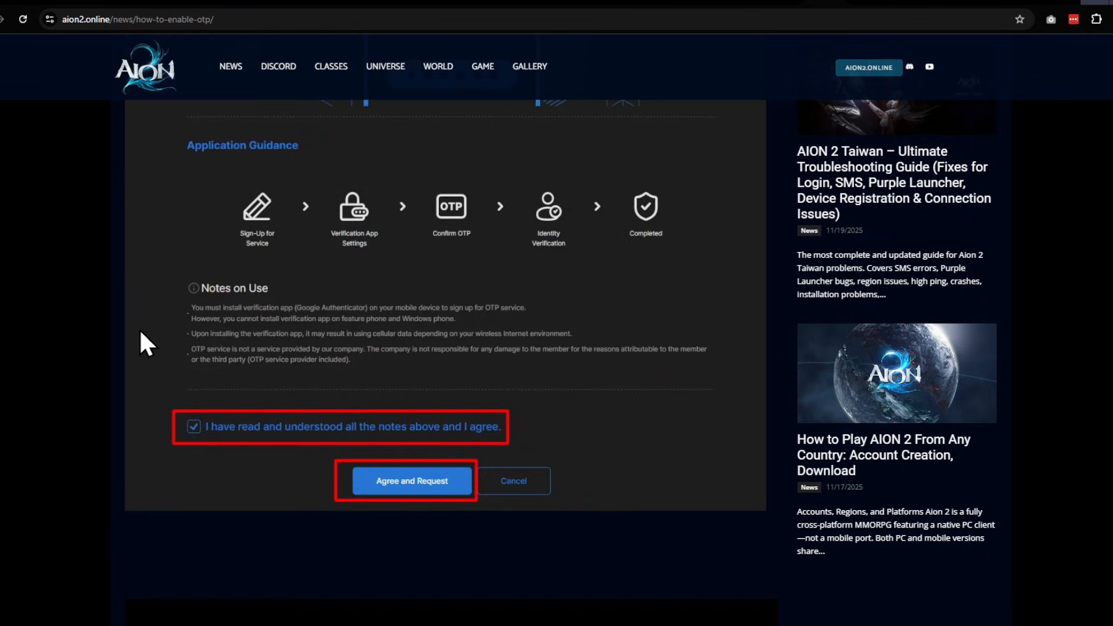
{"action": "scroll", "scroll_direction": "down", "scroll_amount": 3}
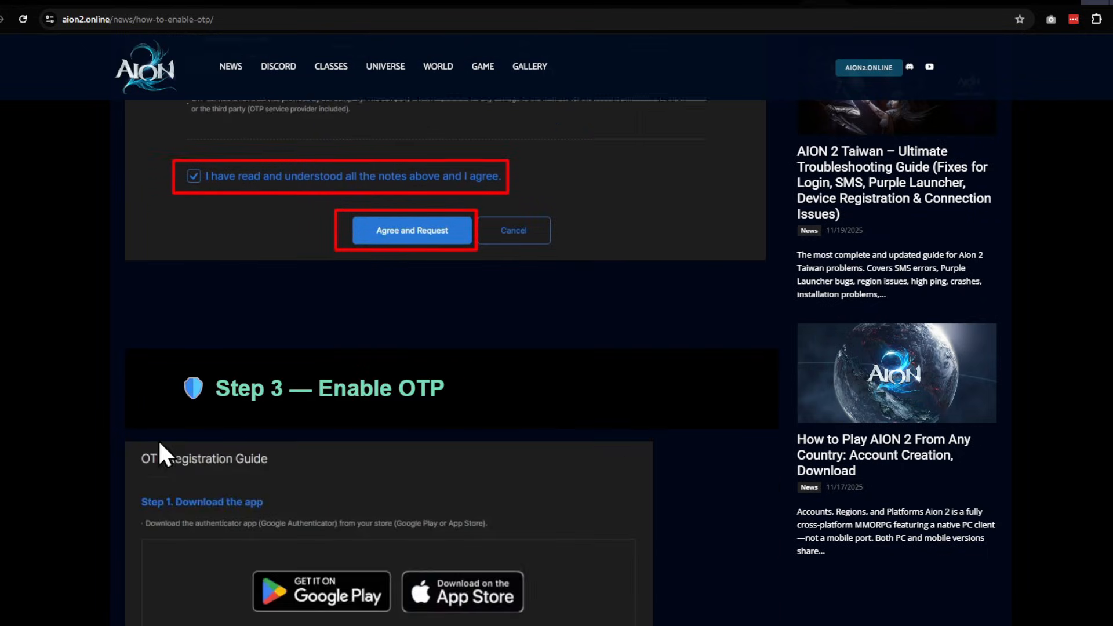
{"action": "scroll", "scroll_direction": "down", "scroll_amount": 3}
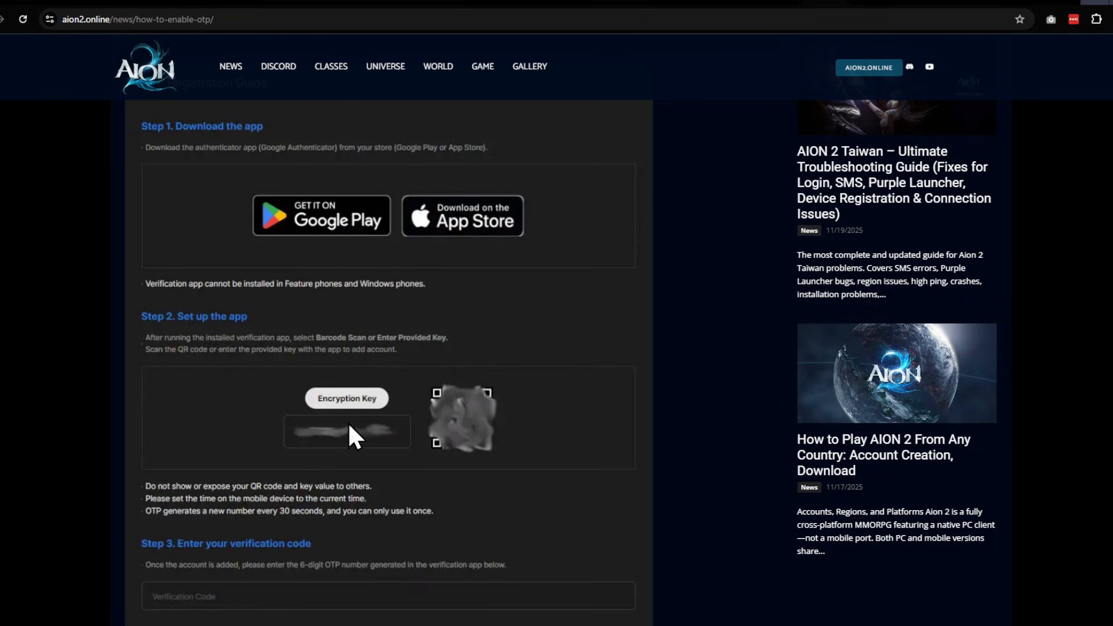
{"action": "mouse_move", "coordinate": [490, 454]}
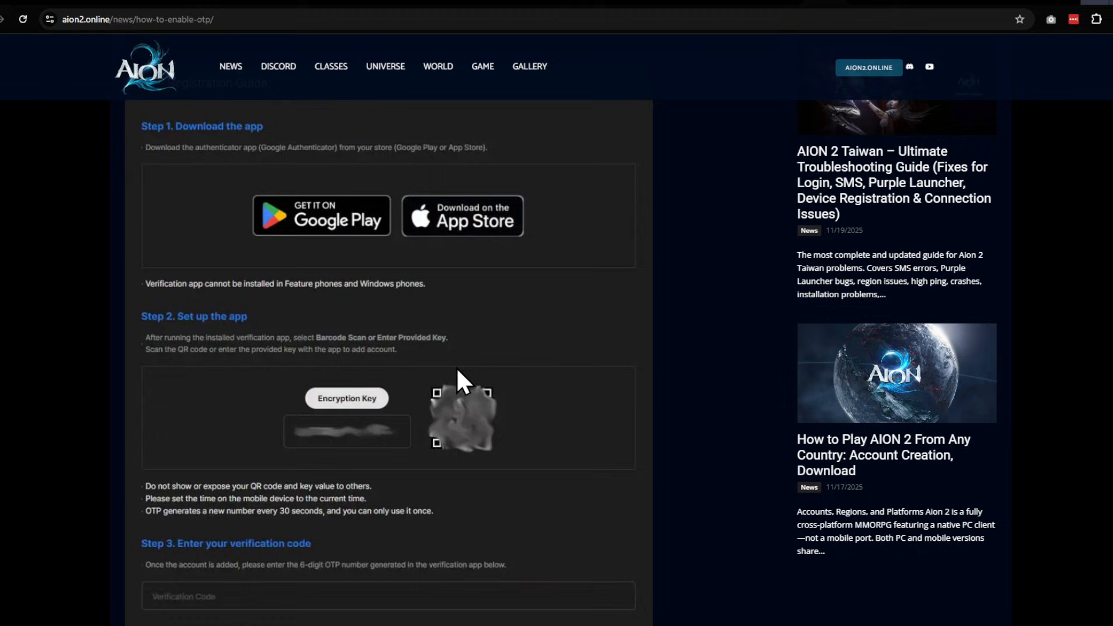
{"action": "mouse_move", "coordinate": [479, 501]}
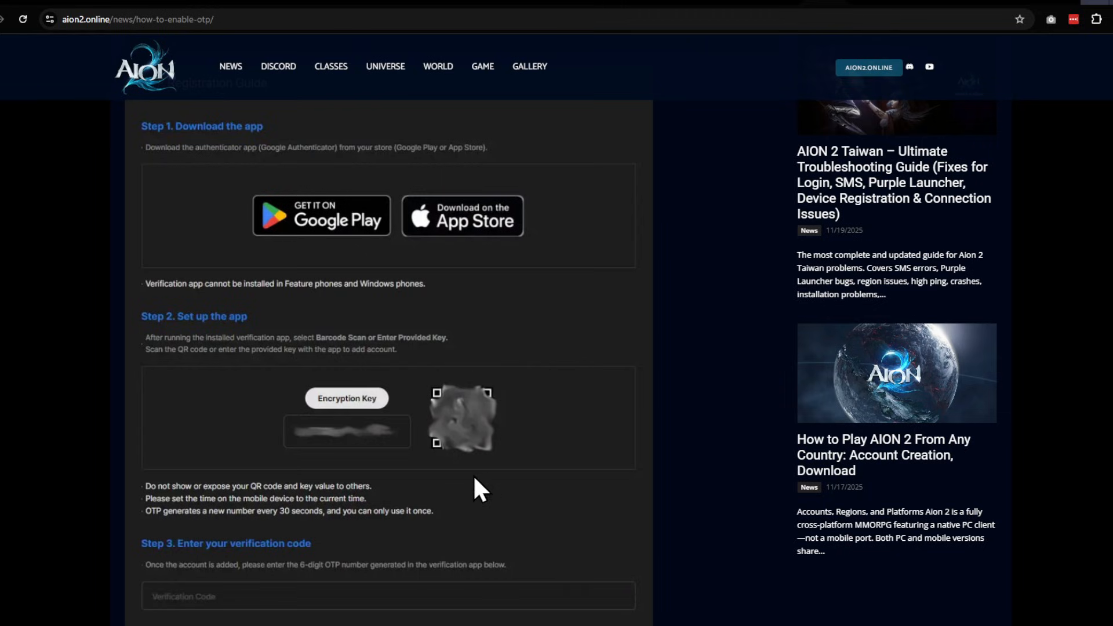
{"action": "mouse_move", "coordinate": [352, 459]}
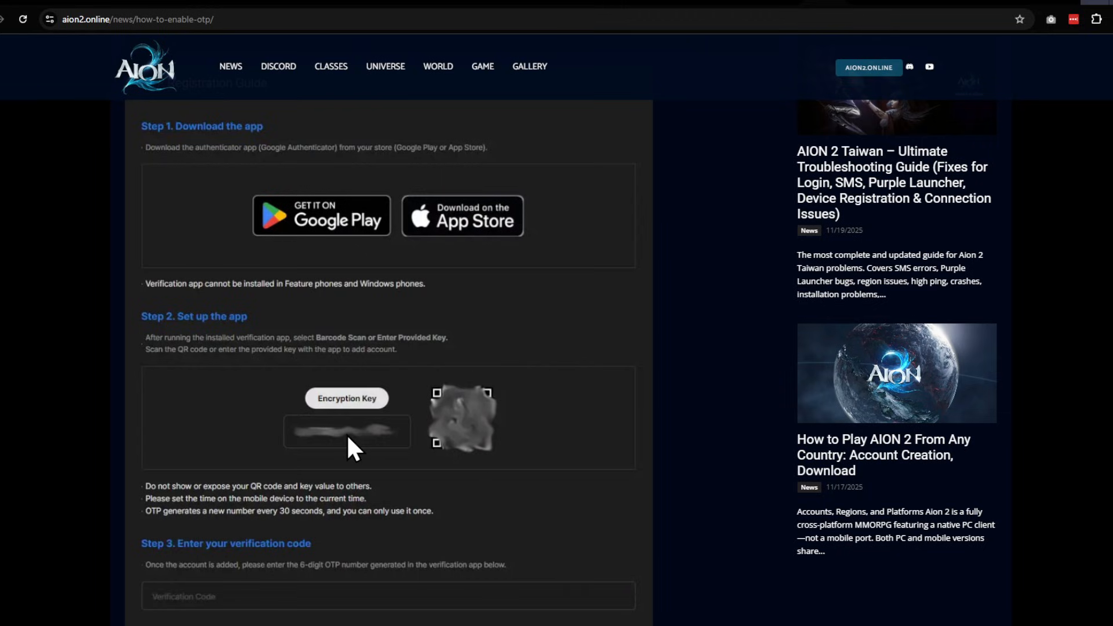
{"action": "scroll", "scroll_direction": "down", "scroll_amount": 3}
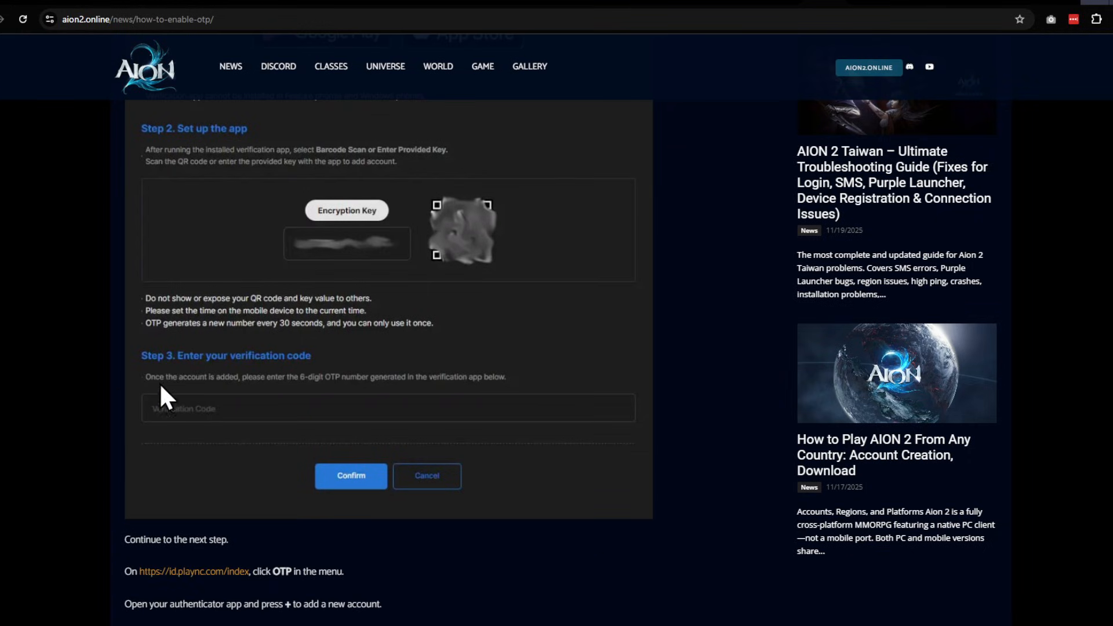
{"action": "mouse_move", "coordinate": [138, 417]}
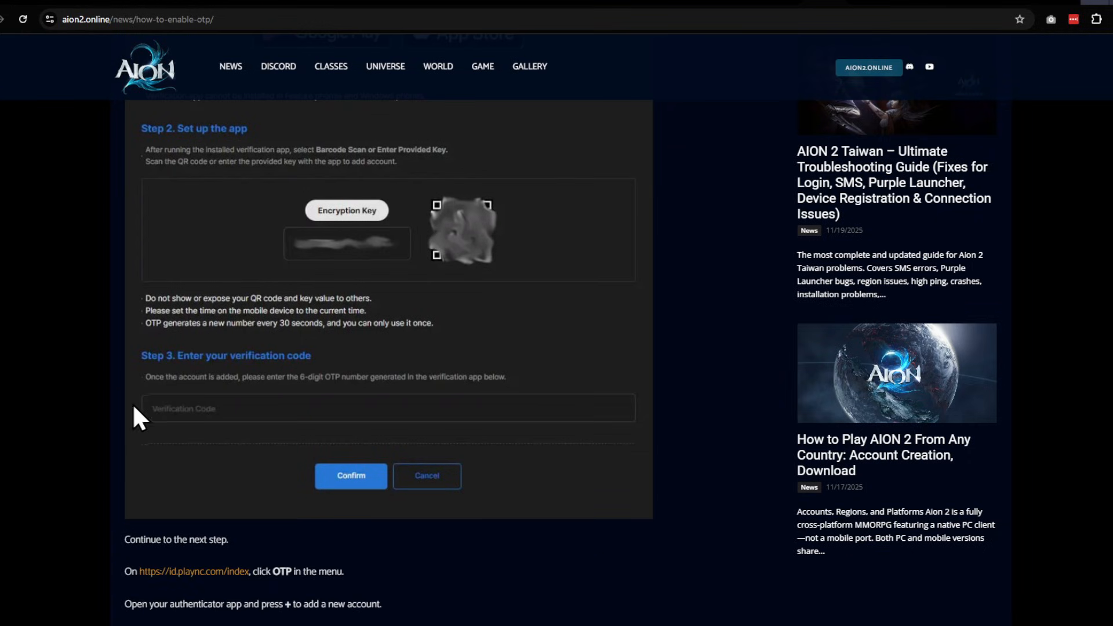
{"action": "mouse_move", "coordinate": [488, 452]}
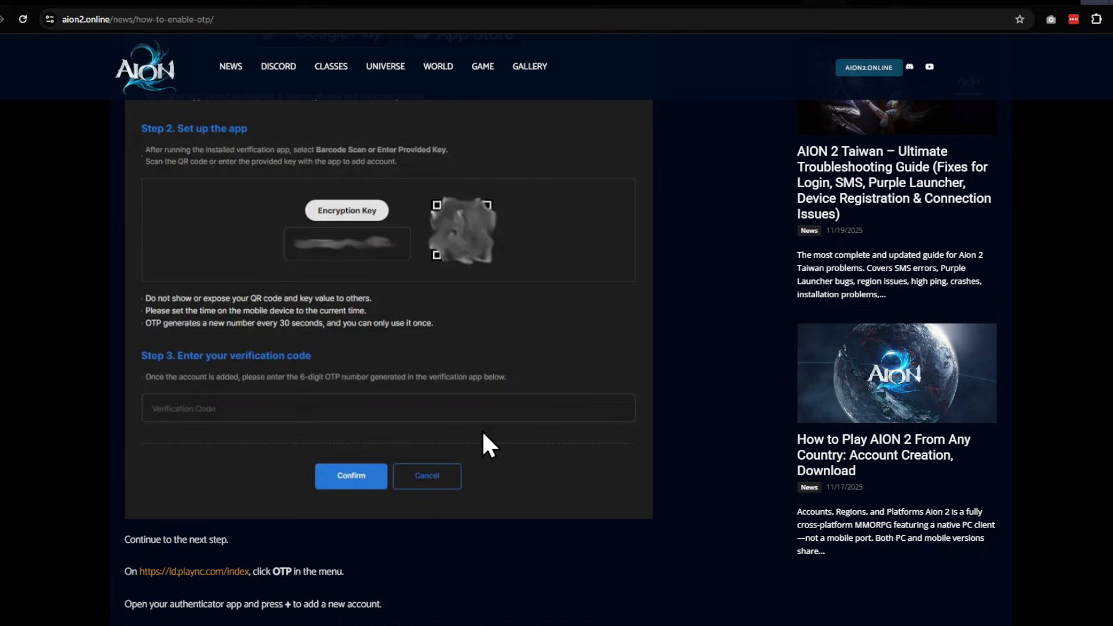
{"action": "mouse_move", "coordinate": [483, 457]}
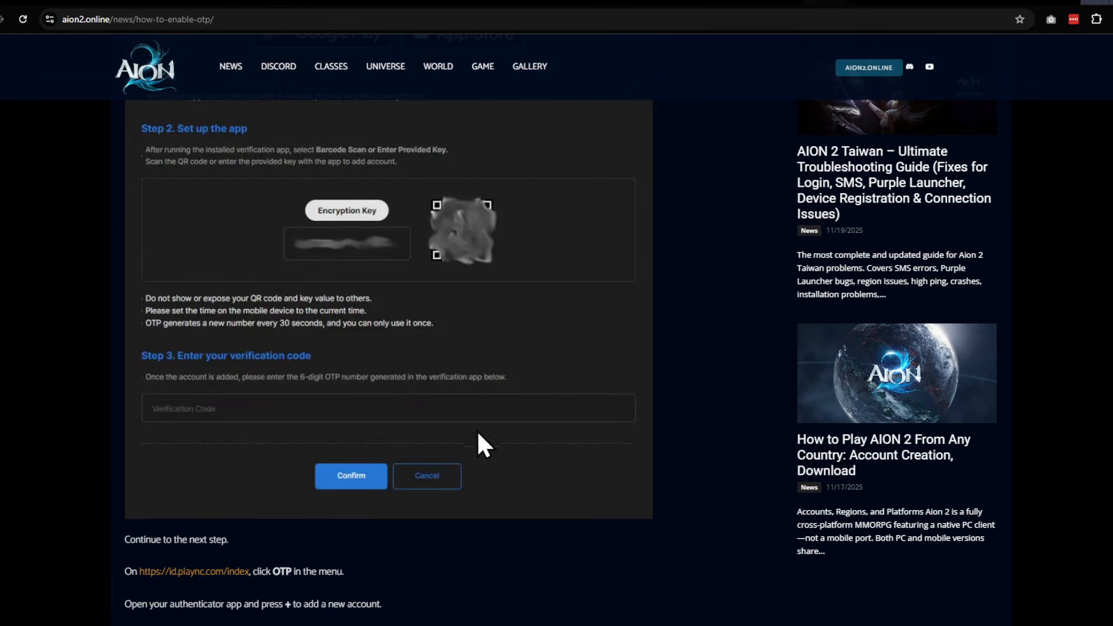
{"action": "scroll", "scroll_direction": "down", "scroll_amount": 3}
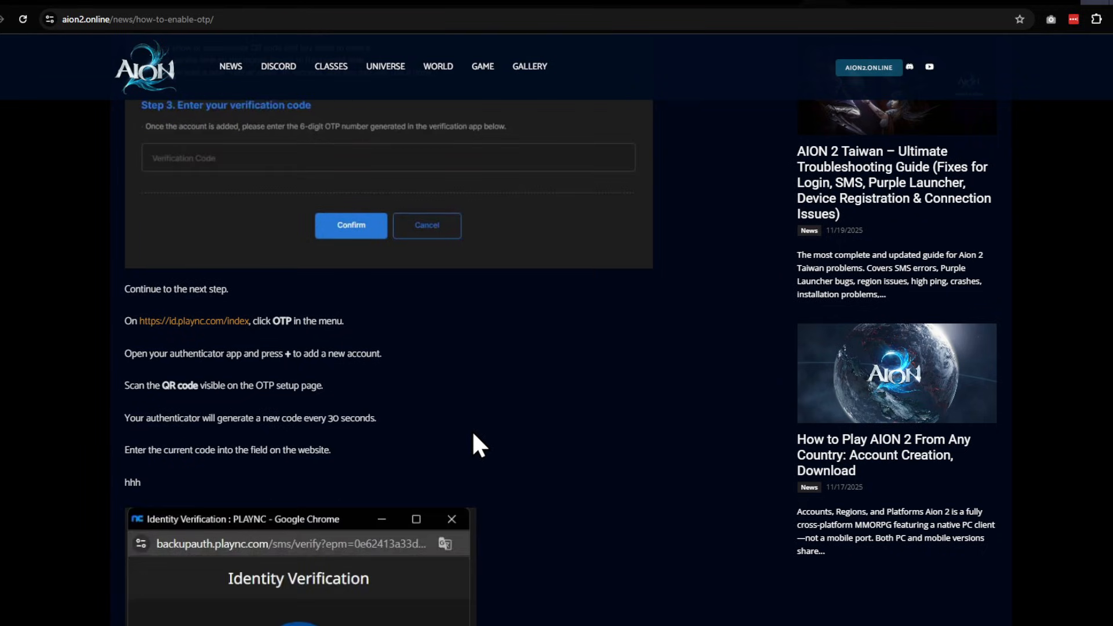
{"action": "mouse_move", "coordinate": [466, 451]}
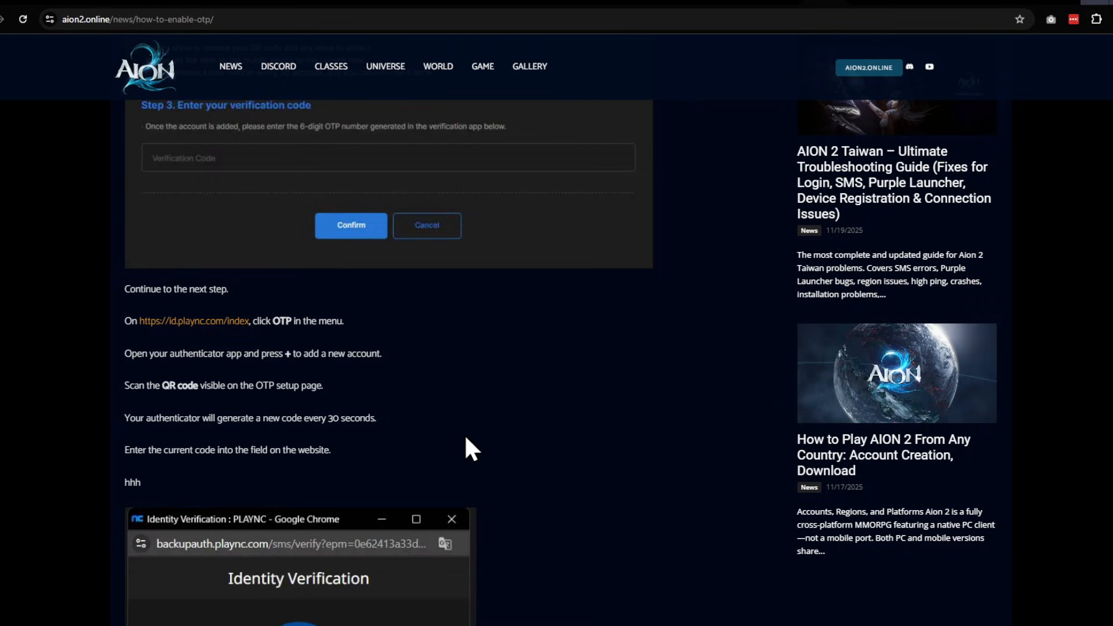
{"action": "mouse_move", "coordinate": [465, 462]}
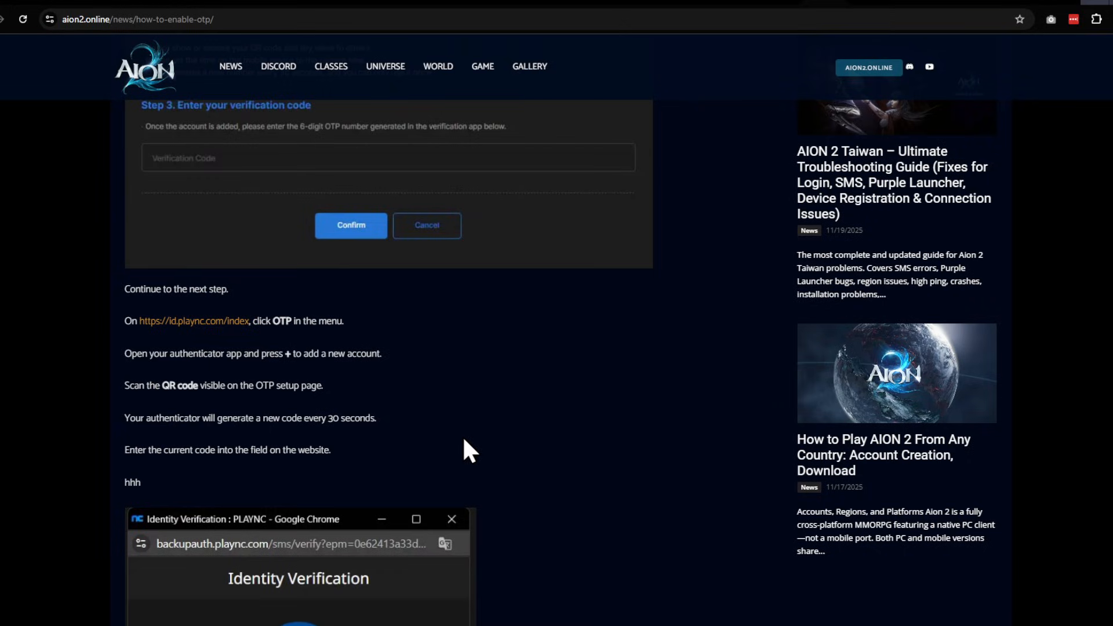
{"action": "mouse_move", "coordinate": [455, 474]}
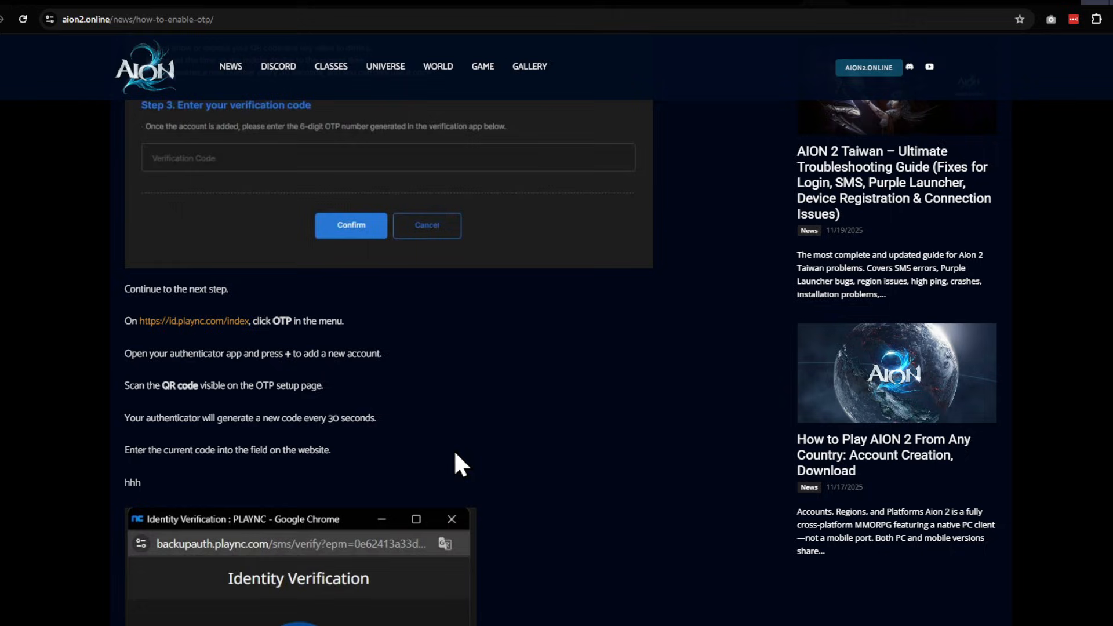
{"action": "scroll", "scroll_direction": "down", "scroll_amount": 3}
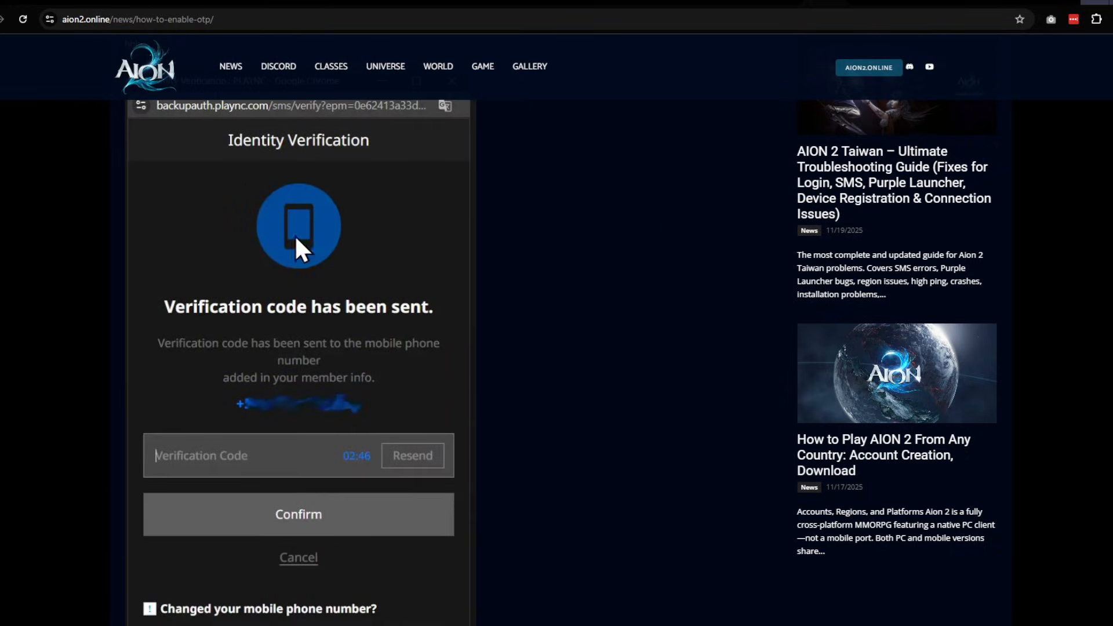
{"action": "scroll", "scroll_direction": "down", "scroll_amount": 3}
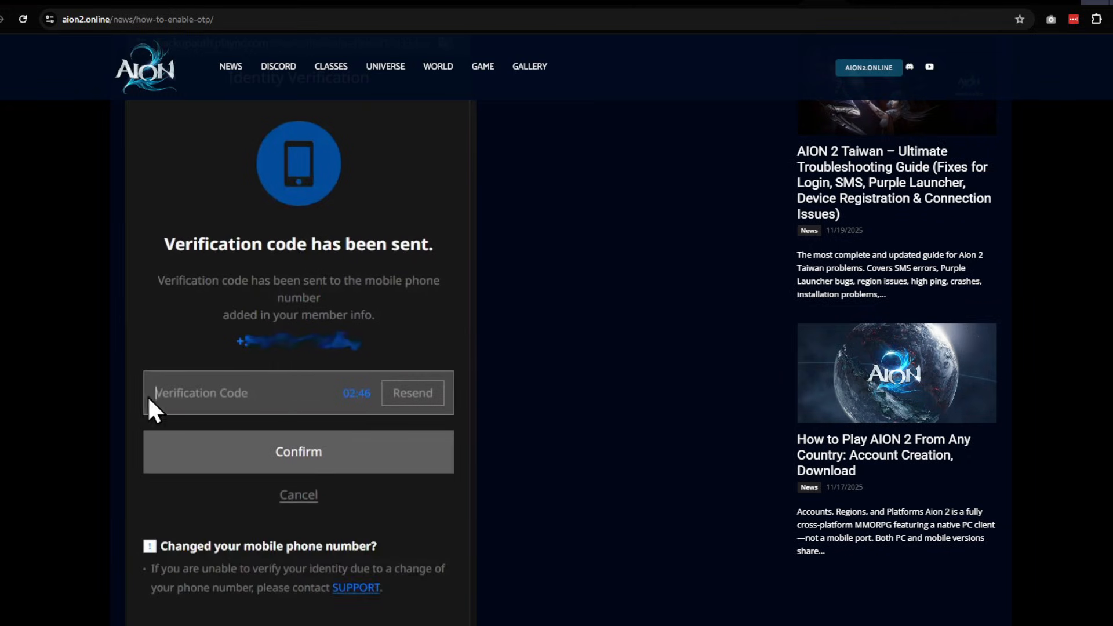
{"action": "mouse_move", "coordinate": [125, 397]}
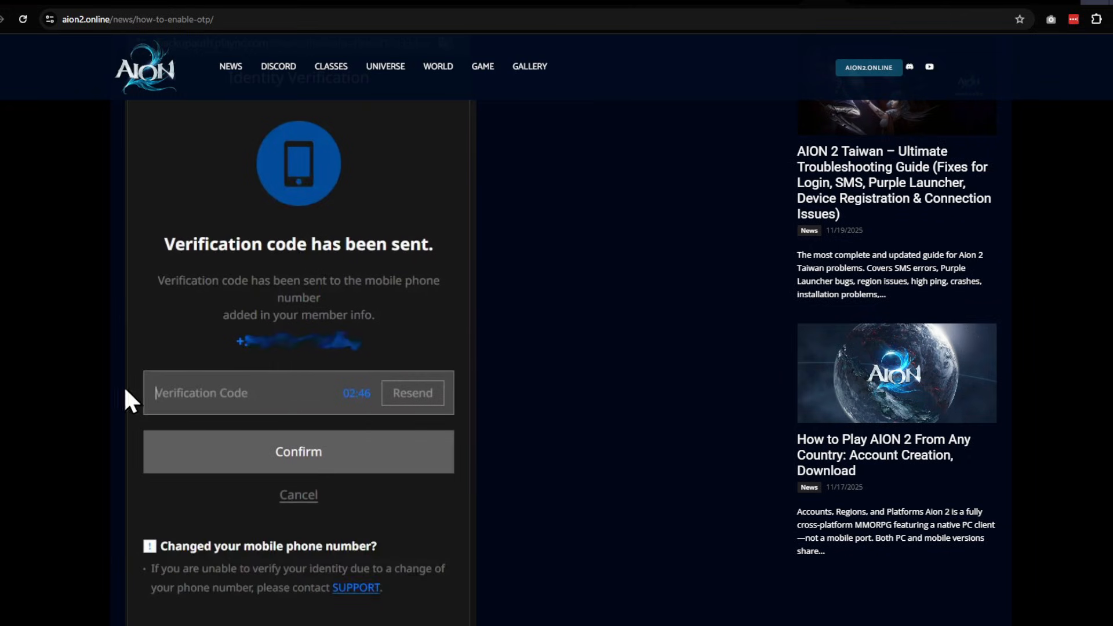
{"action": "scroll", "scroll_direction": "down", "scroll_amount": 3}
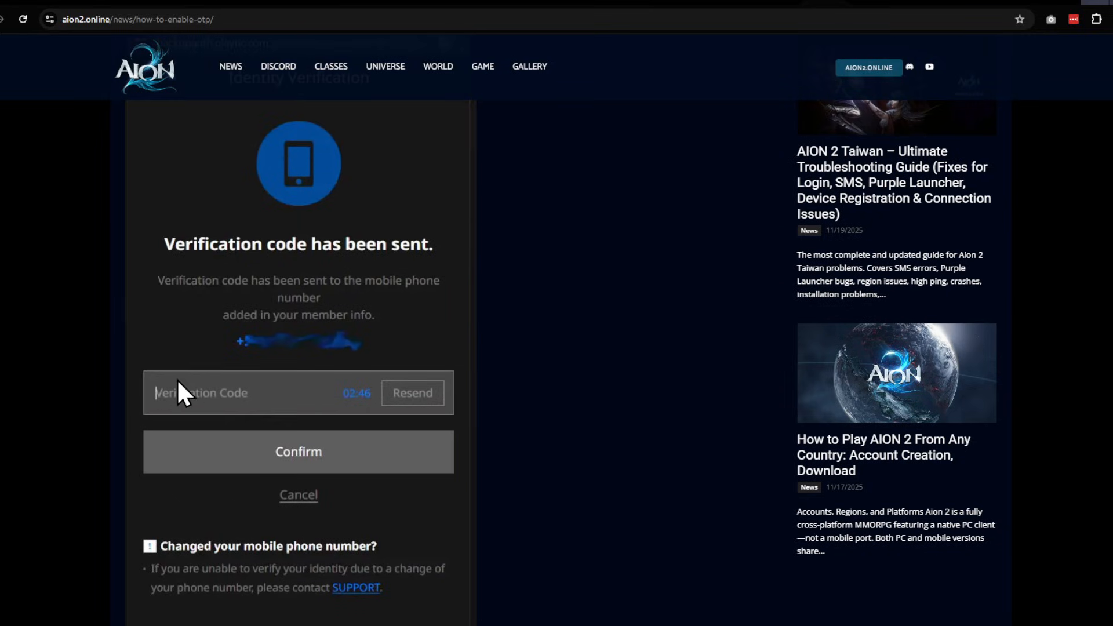
{"action": "mouse_move", "coordinate": [354, 349]}
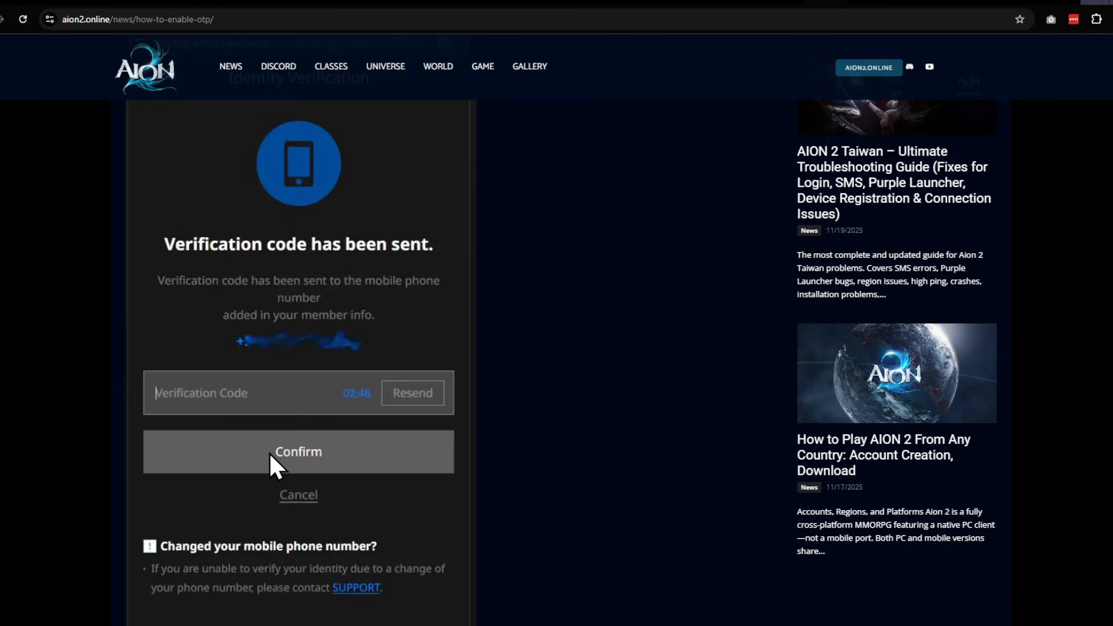
{"action": "mouse_move", "coordinate": [265, 493]}
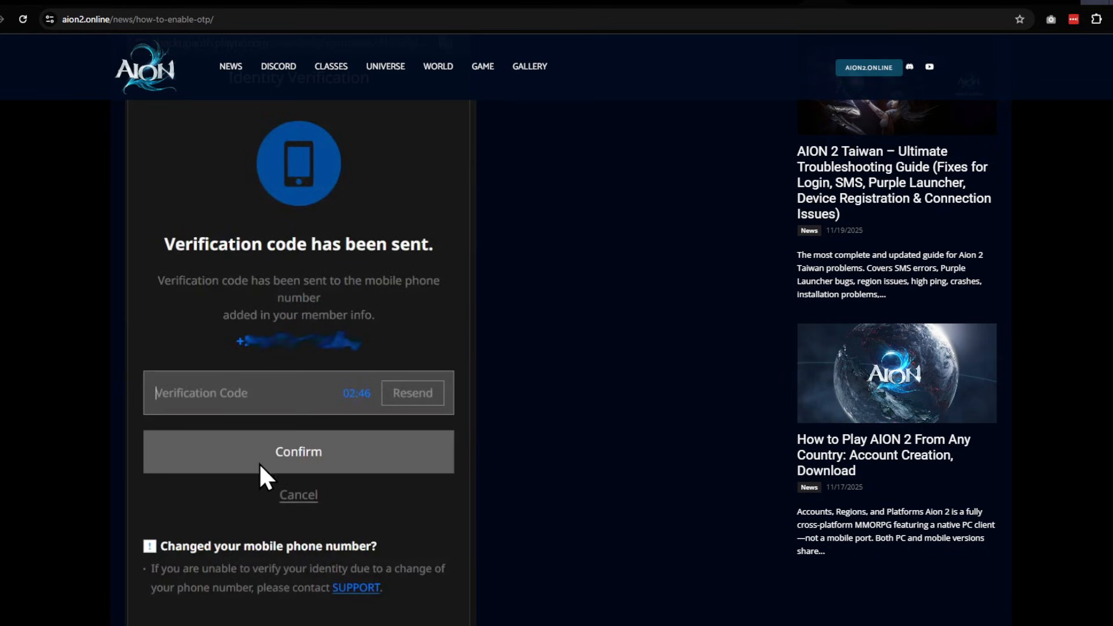
{"action": "mouse_move", "coordinate": [231, 538]}
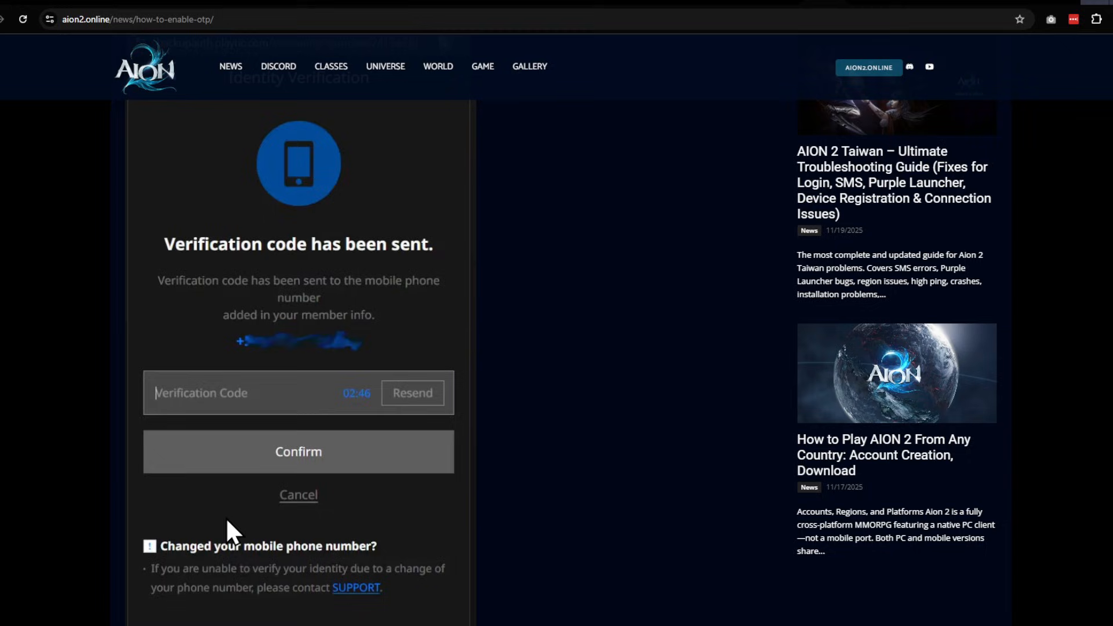
Step: Switch to the AION 2 client and confirm Security Settings at bottom-left reads Registered
{"action": "scroll", "scroll_direction": "down", "scroll_amount": 3}
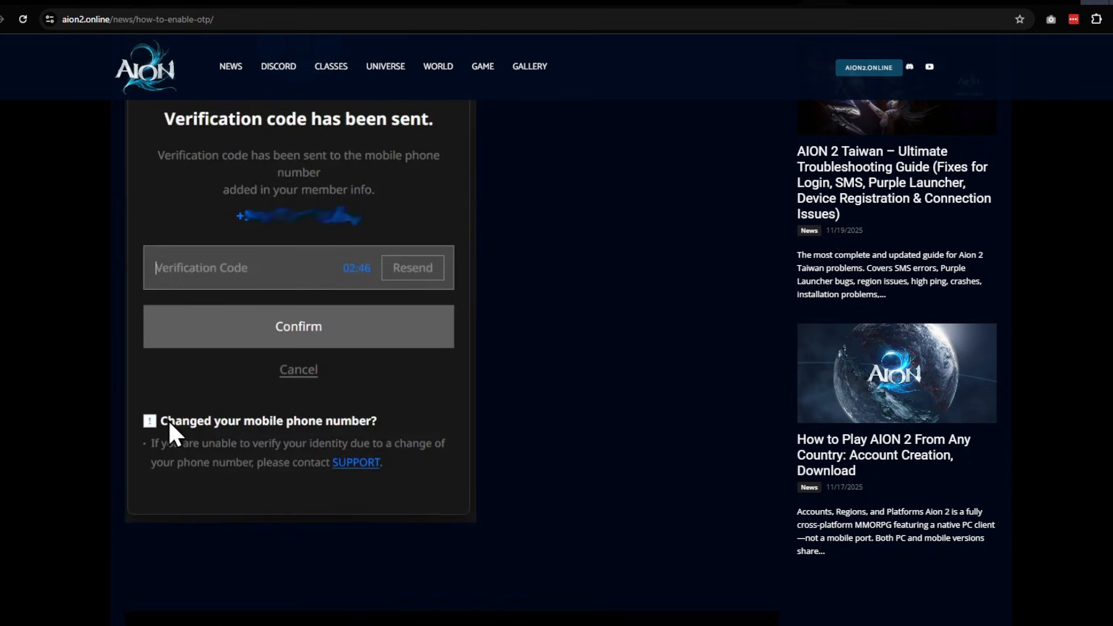
{"action": "scroll", "scroll_direction": "down", "scroll_amount": 3}
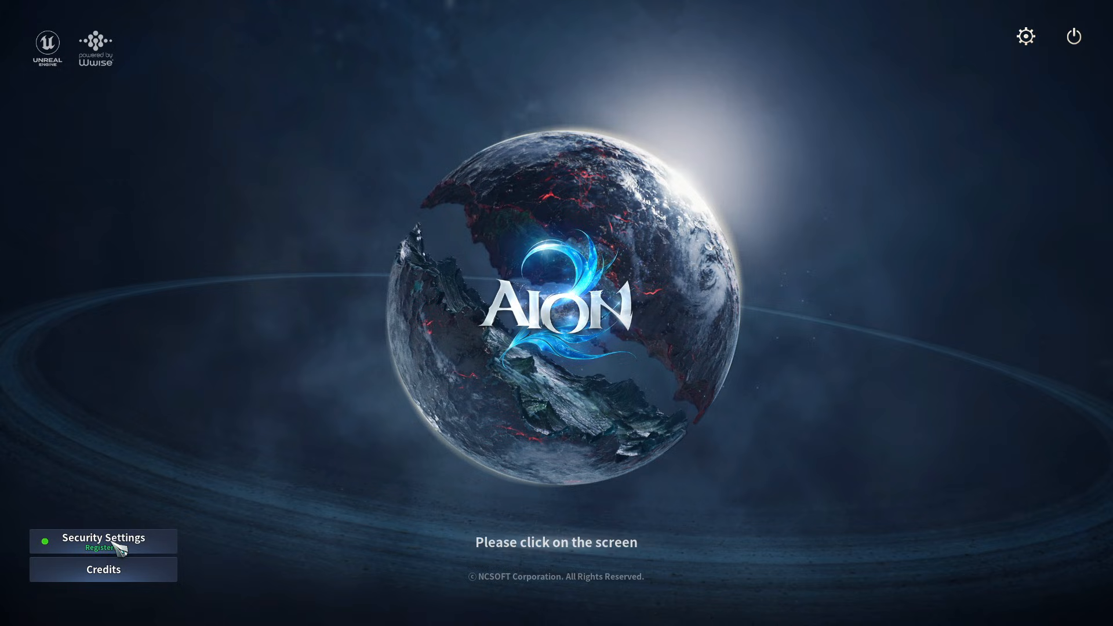
{"action": "left_click", "coordinate": [562, 305]}
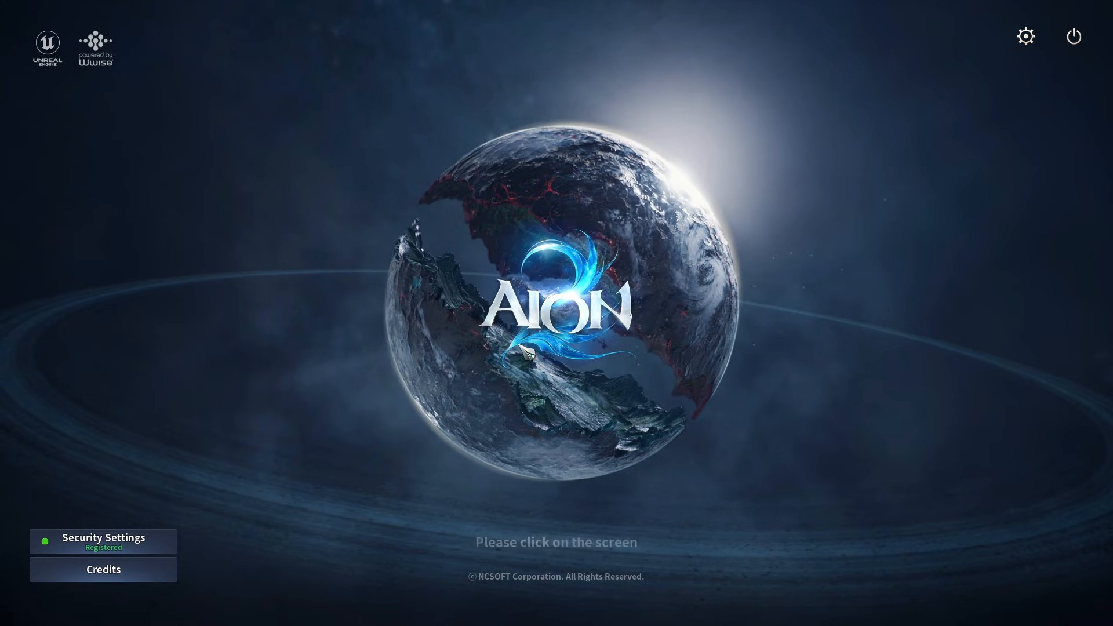
{"action": "left_click", "coordinate": [527, 356]}
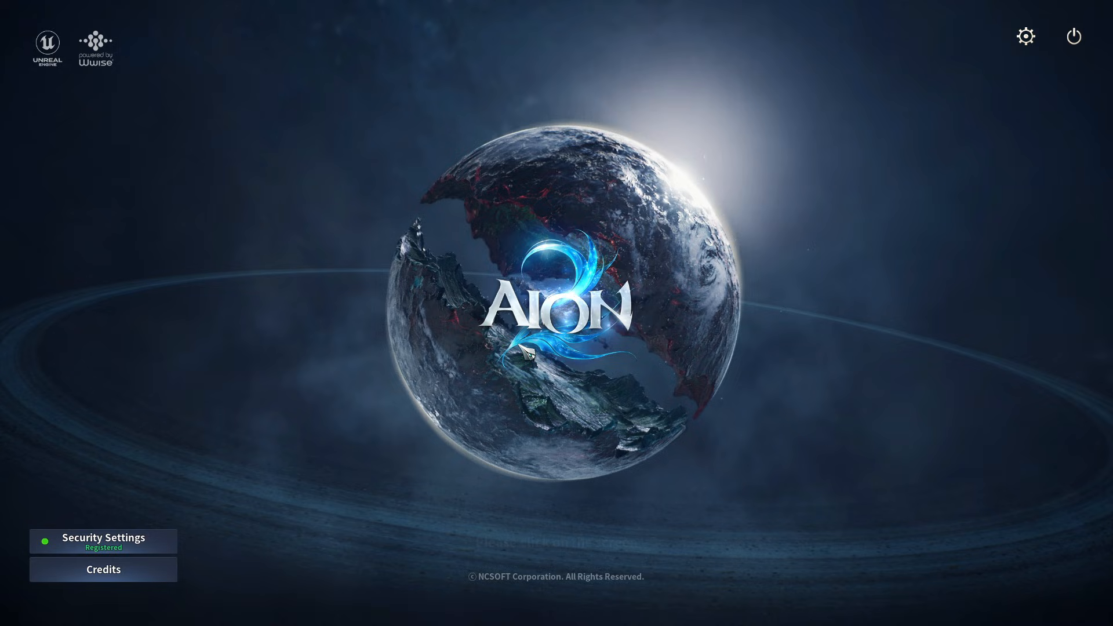